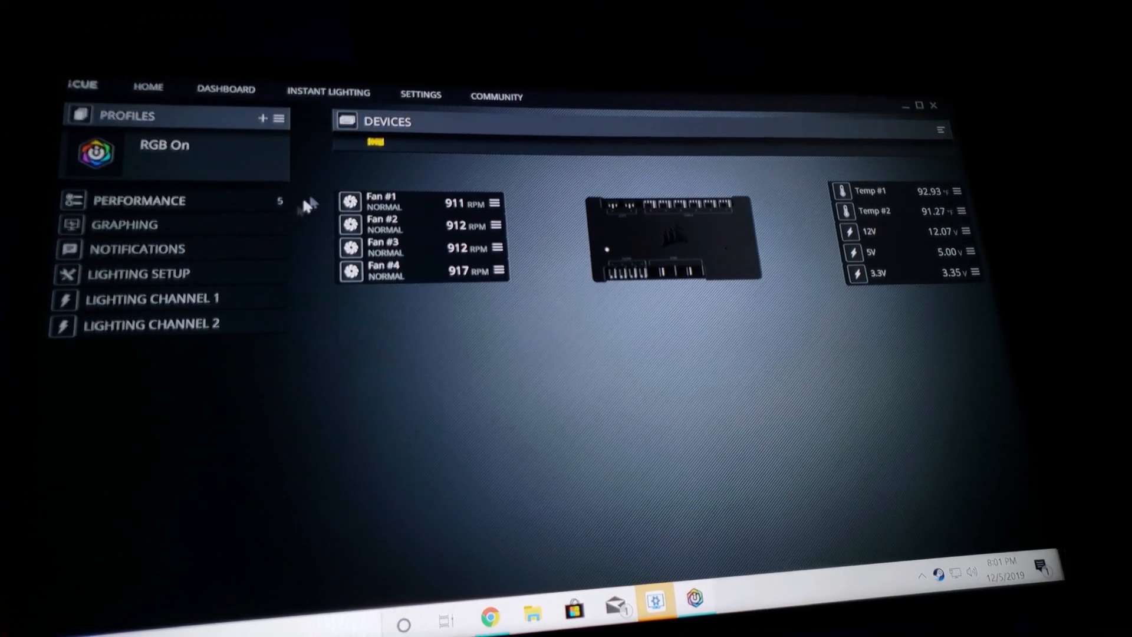
- Switch from iCUE's fan and temperature view to Wallpaper Engine's Installed wallpapers library
{"action": "left_click", "coordinate": [420, 94]}
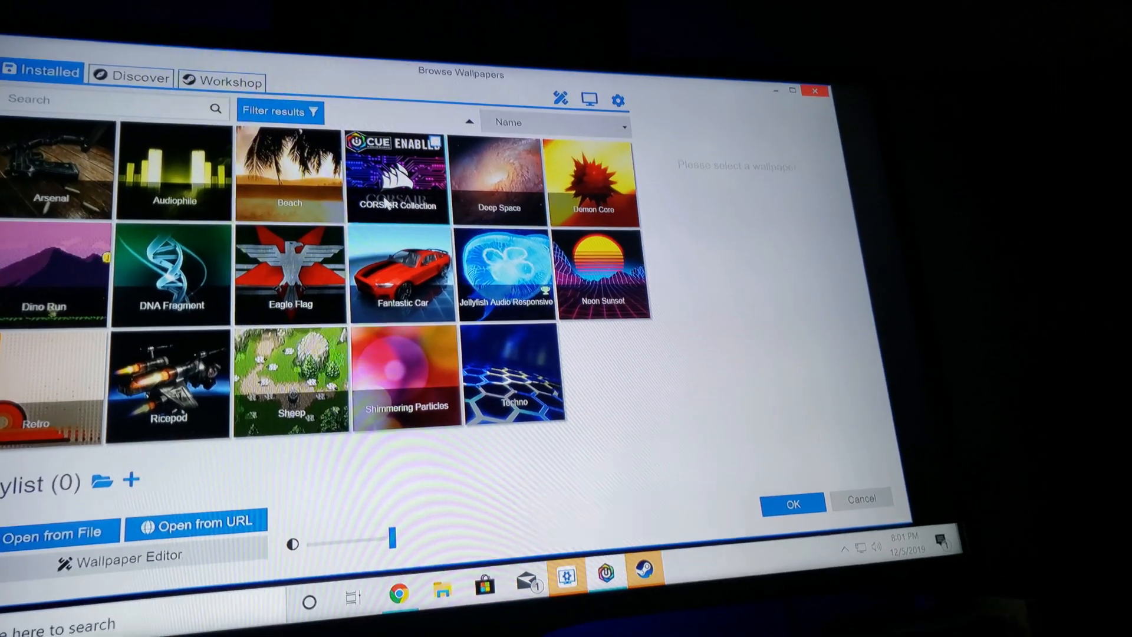
- Apply the CORSAIR Collection wallpaper with the glowing iCUE logo
{"action": "left_click", "coordinate": [396, 177]}
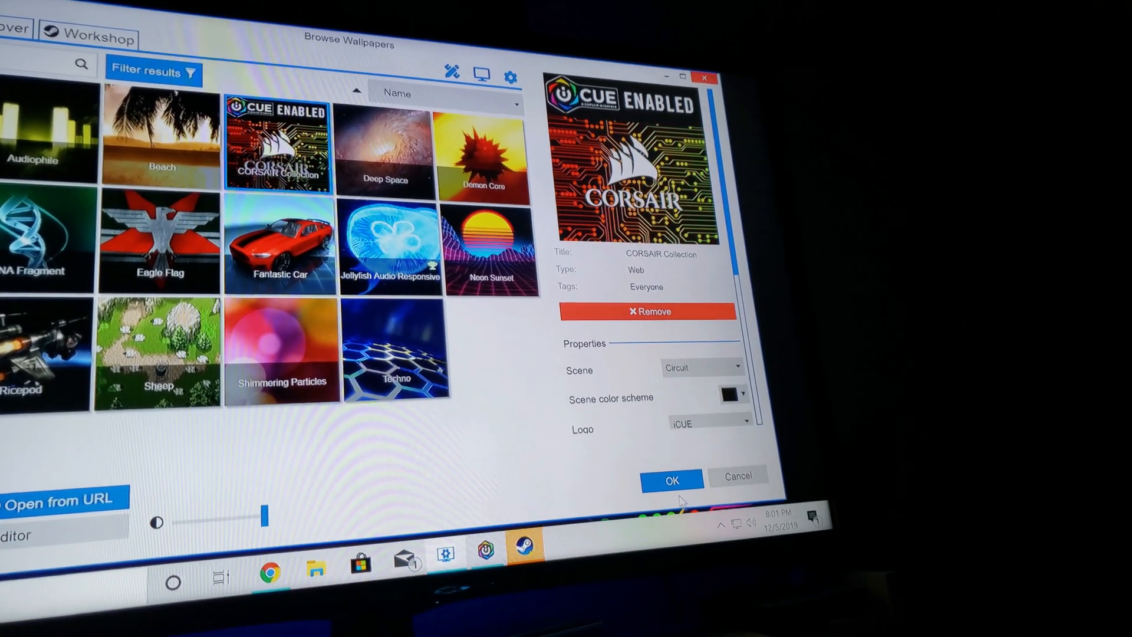
{"action": "left_click", "coordinate": [671, 479]}
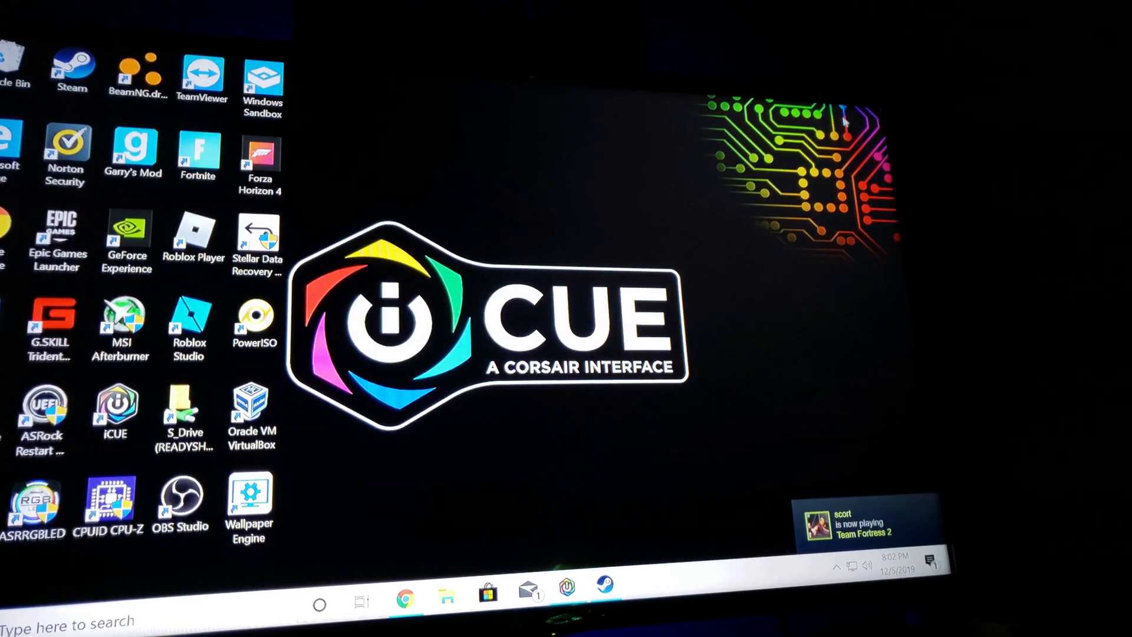
- Relaunch Wallpaper Engine from the desktop icon and open its performance Settings
{"action": "double_click", "coordinate": [249, 498]}
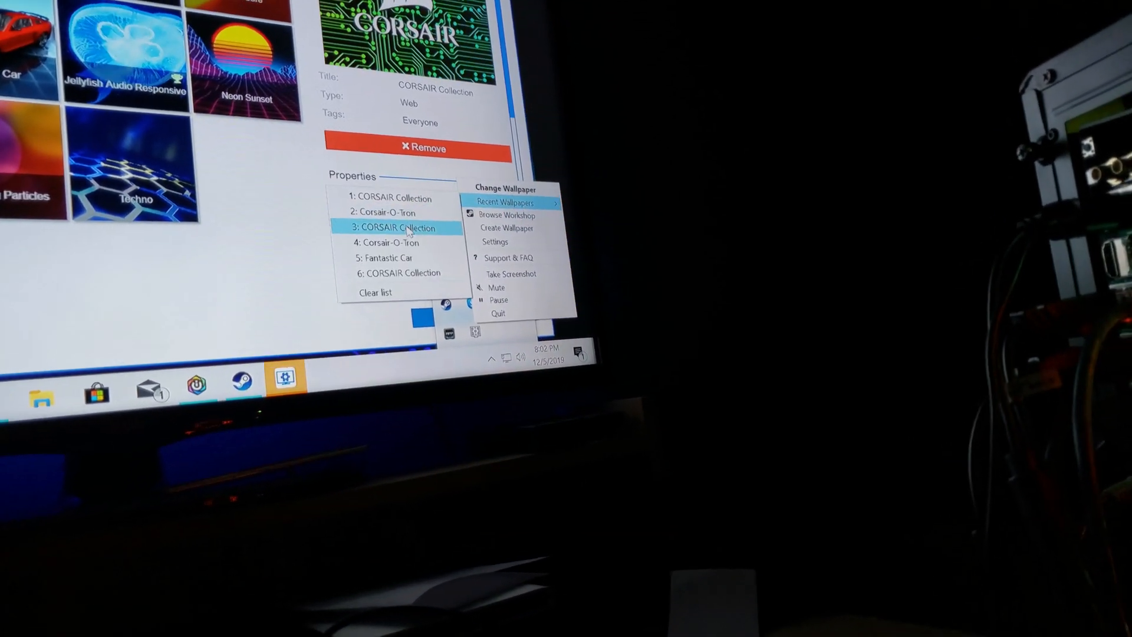
{"action": "left_click", "coordinate": [397, 227]}
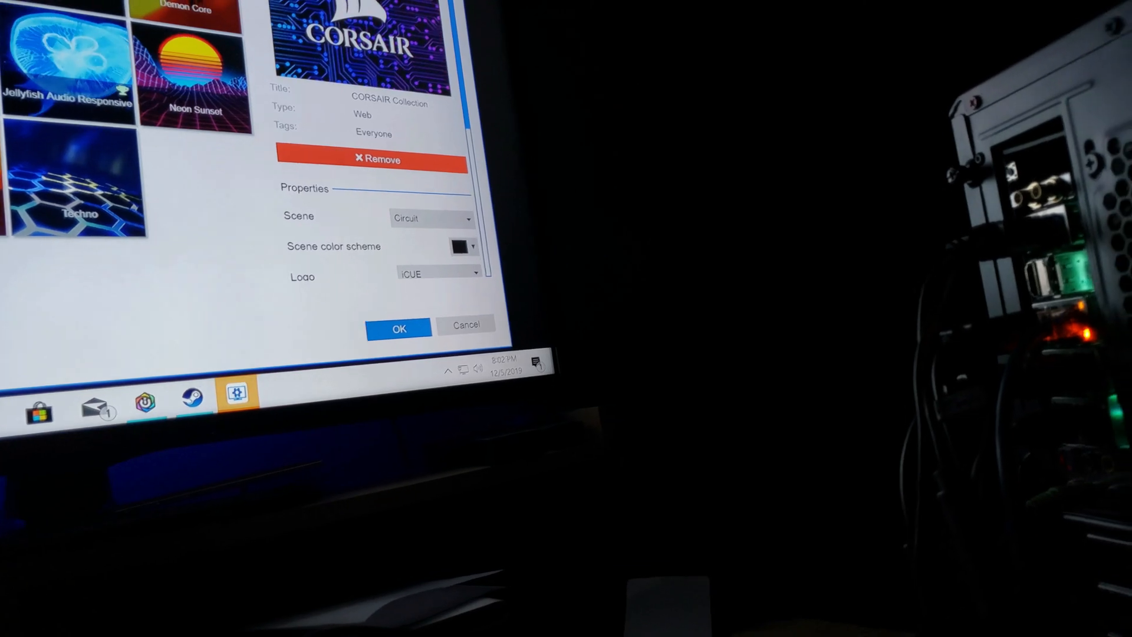
{"action": "left_click", "coordinate": [396, 328]}
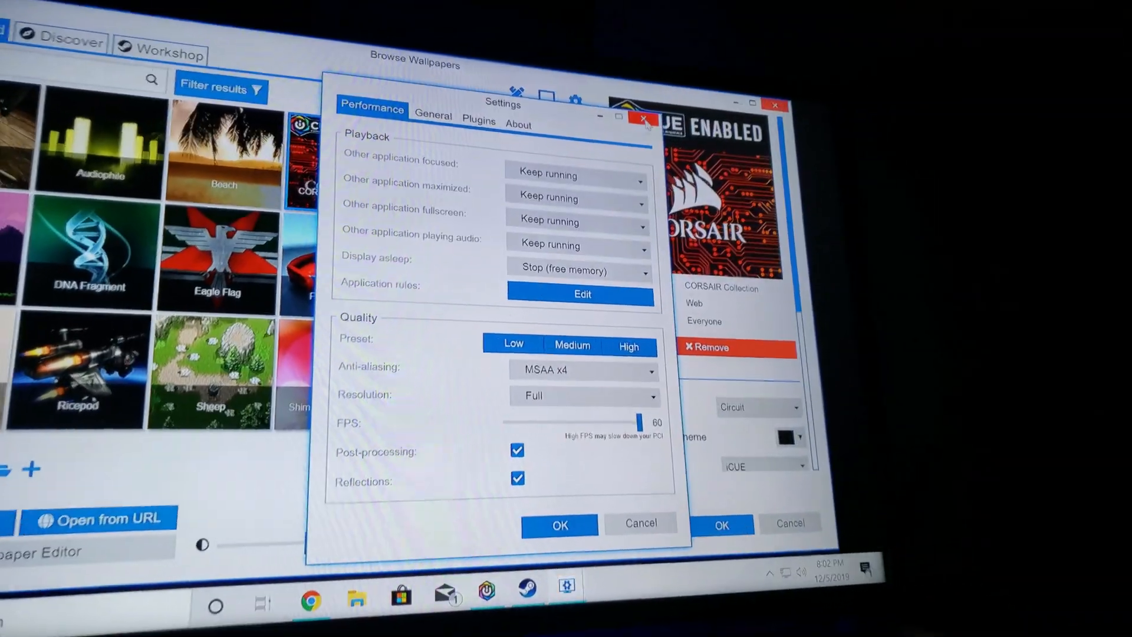
- Close Settings and apply the Corsair RGB robot wallpaper to the desktop
{"action": "left_click", "coordinate": [643, 118]}
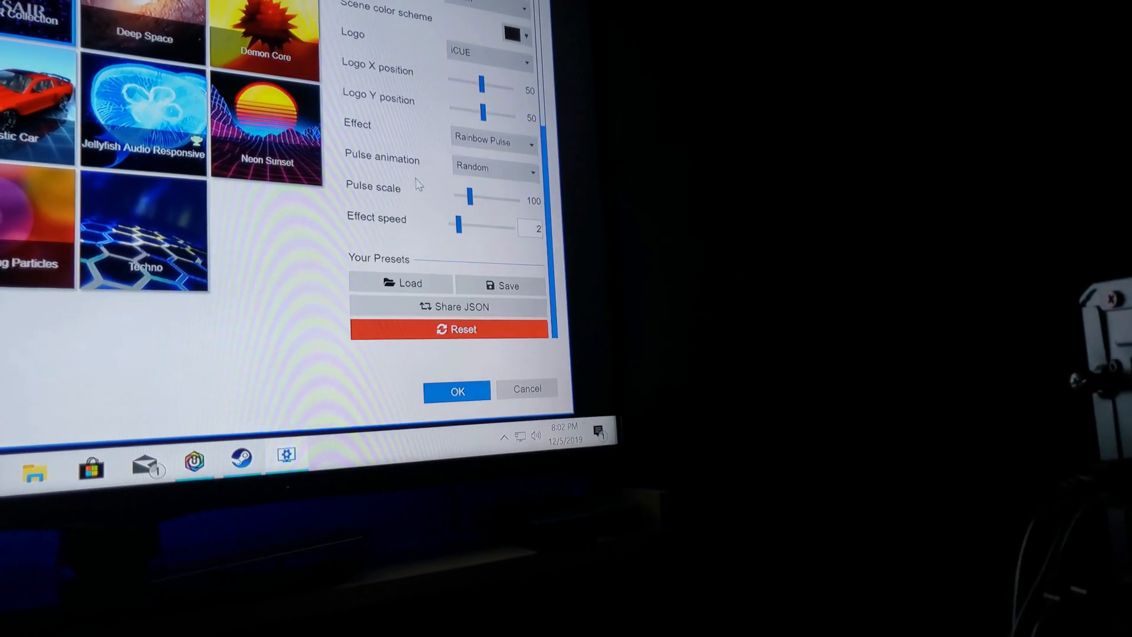
{"action": "left_click", "coordinate": [456, 390]}
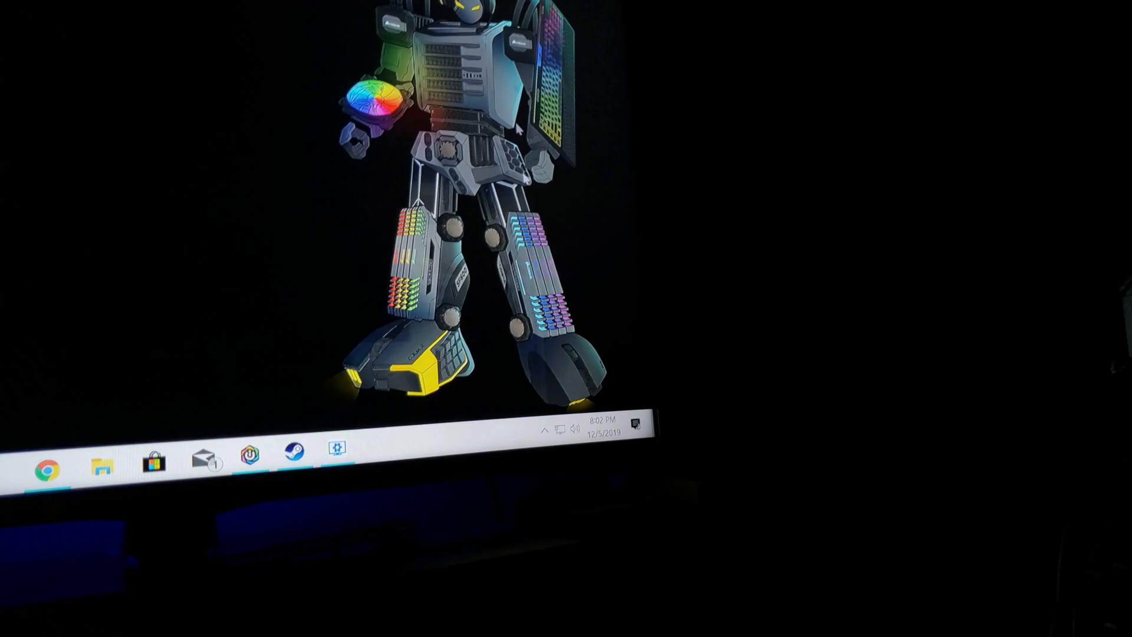